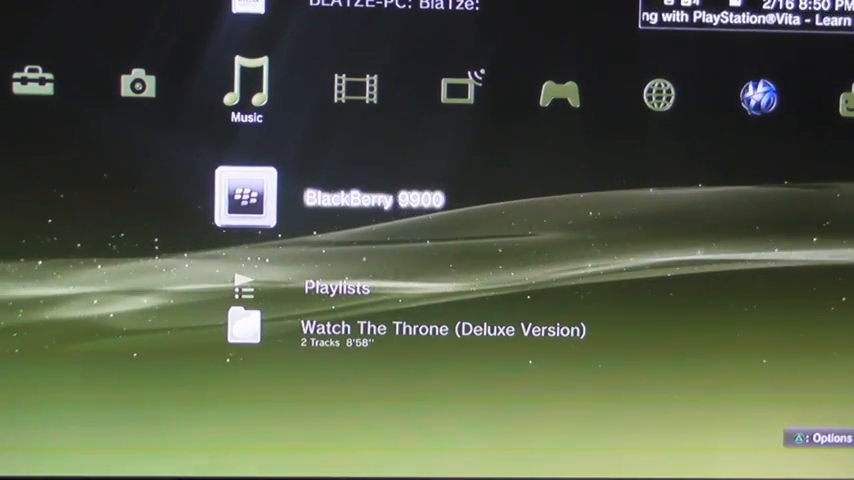
# - Move from the Music column to the Photo column listing the BlackBerry 9900 server
pyautogui.scroll(-3)
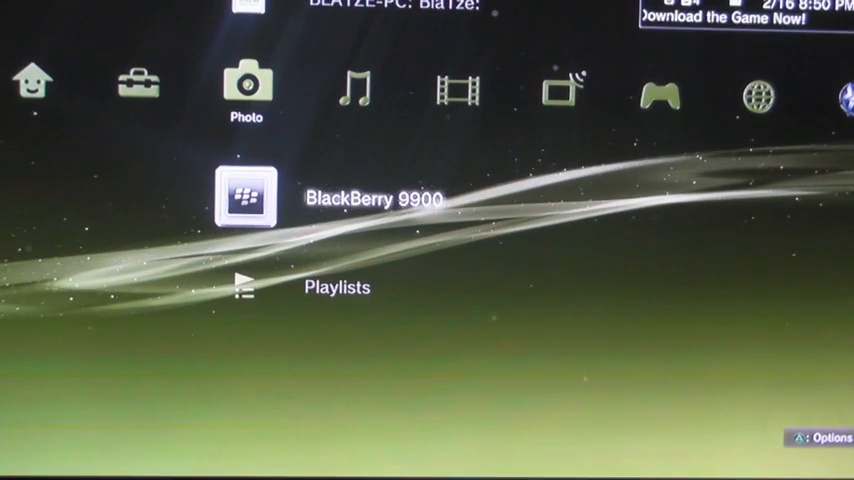
# - Enter the BlackBerry 9900 server's Music and browse the Tron Legacy soundtrack tracks
pyautogui.click(246, 90)
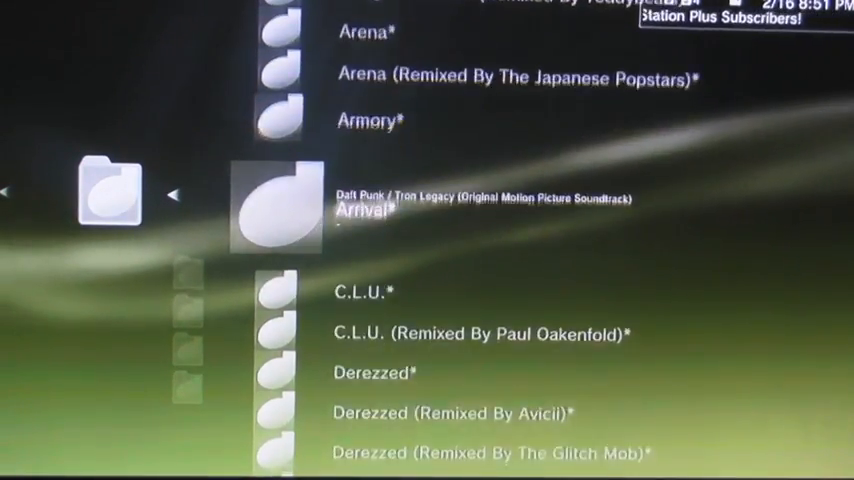
# - Back out to the BlackBerry 9900's top-level folders and highlight Videos
pyautogui.scroll(-3)
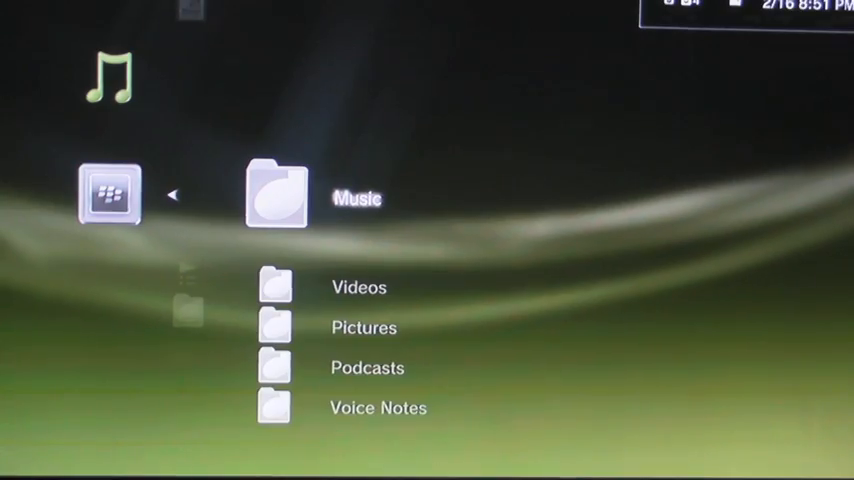
pyautogui.press('down')
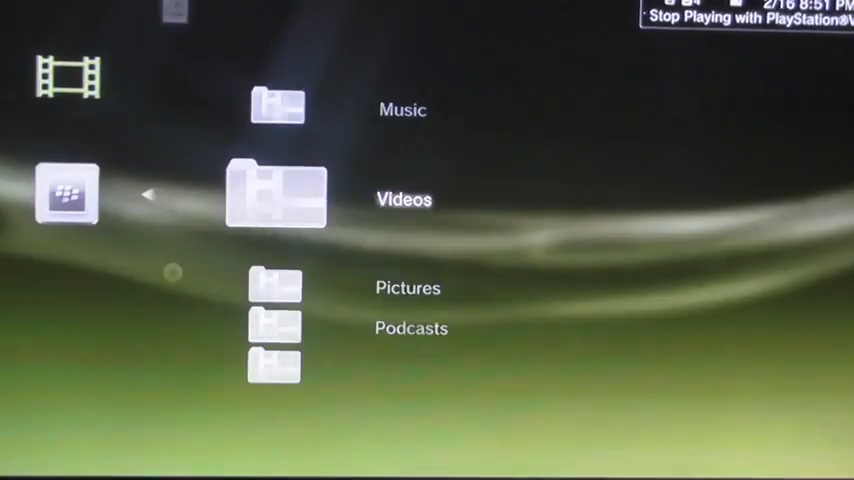